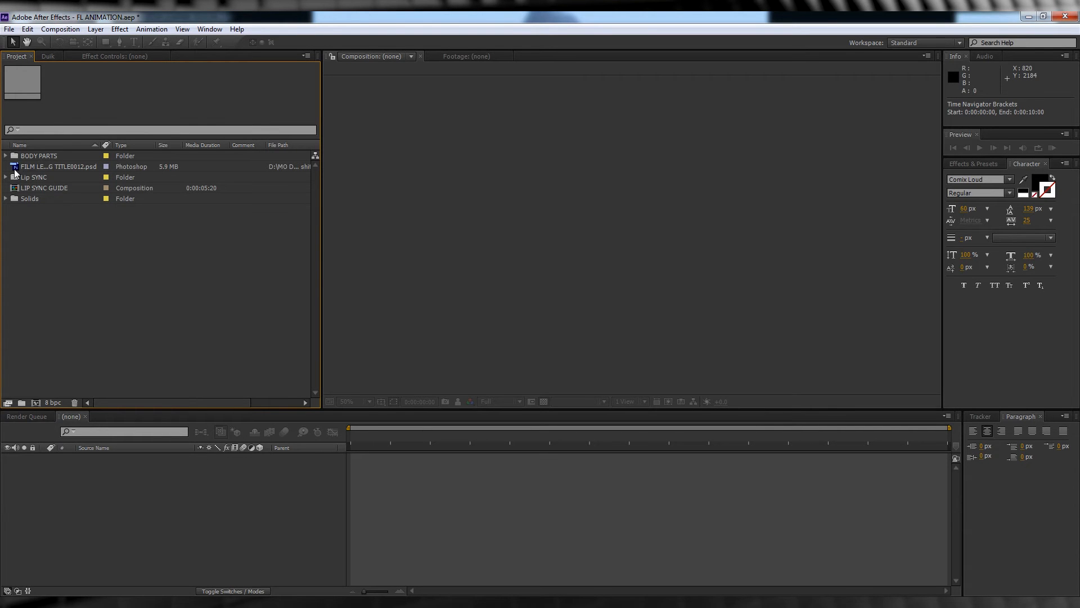
Step: Expand the BODY PARTS folder to show its SWF body-part files
left_click(5, 156)
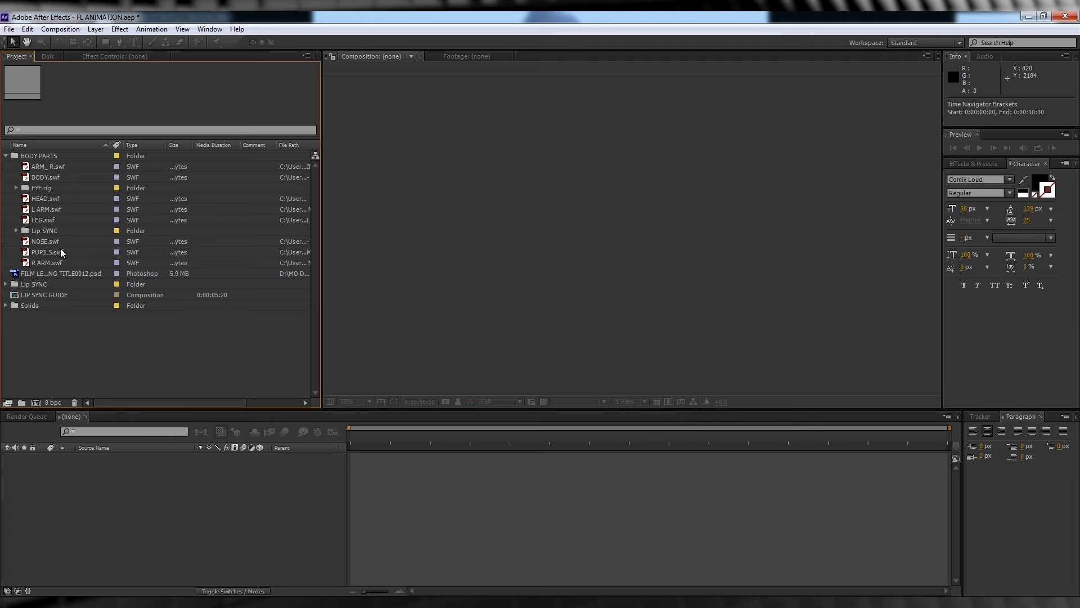
left_click(60, 29)
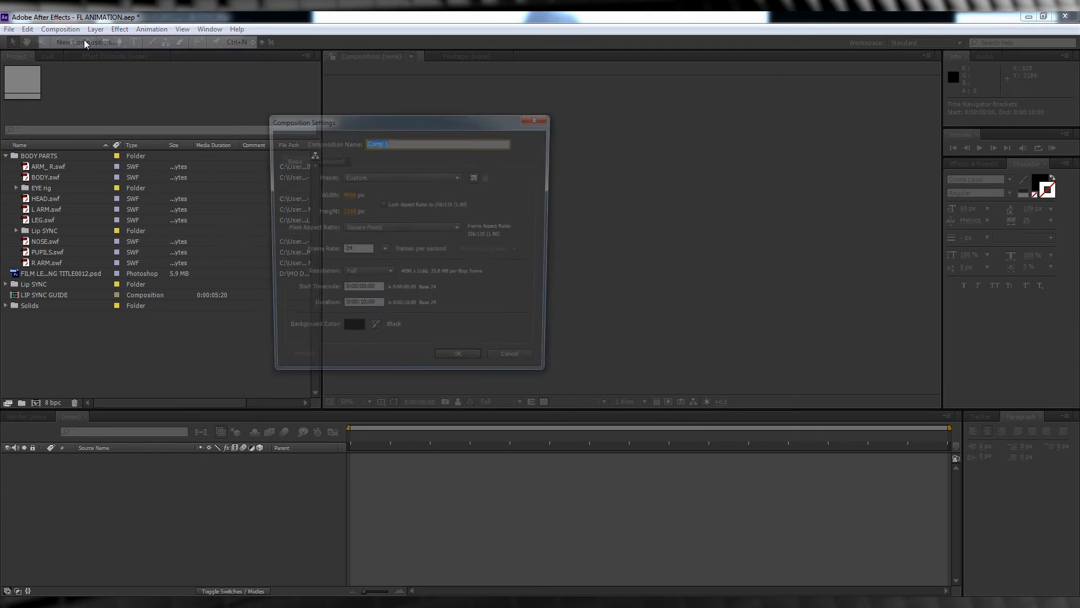
Step: Name the new composition MOUTH and confirm its settings
type("M")
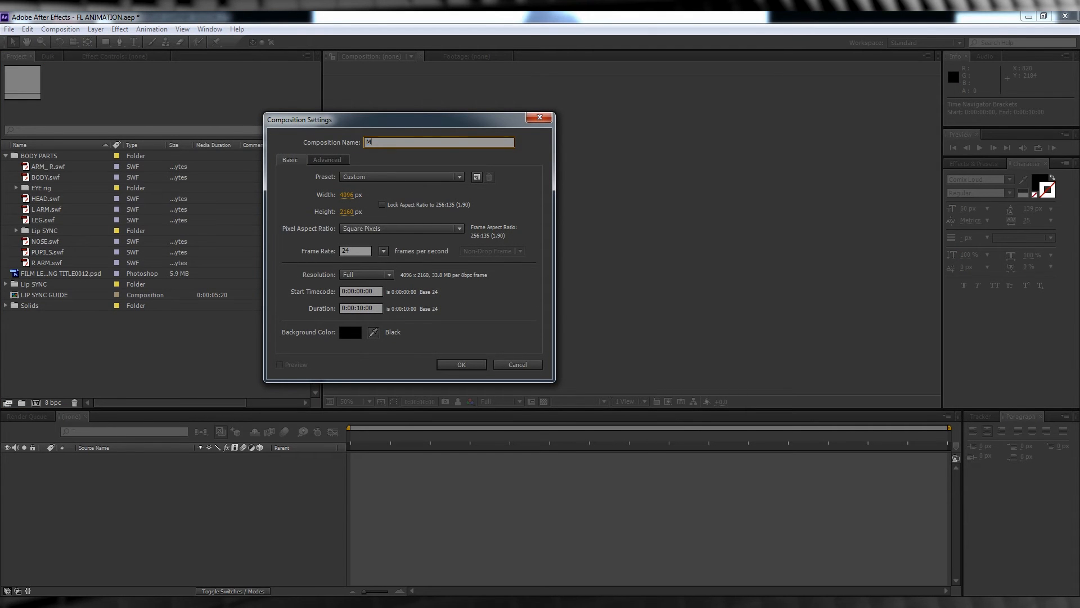
left_click(460, 365)
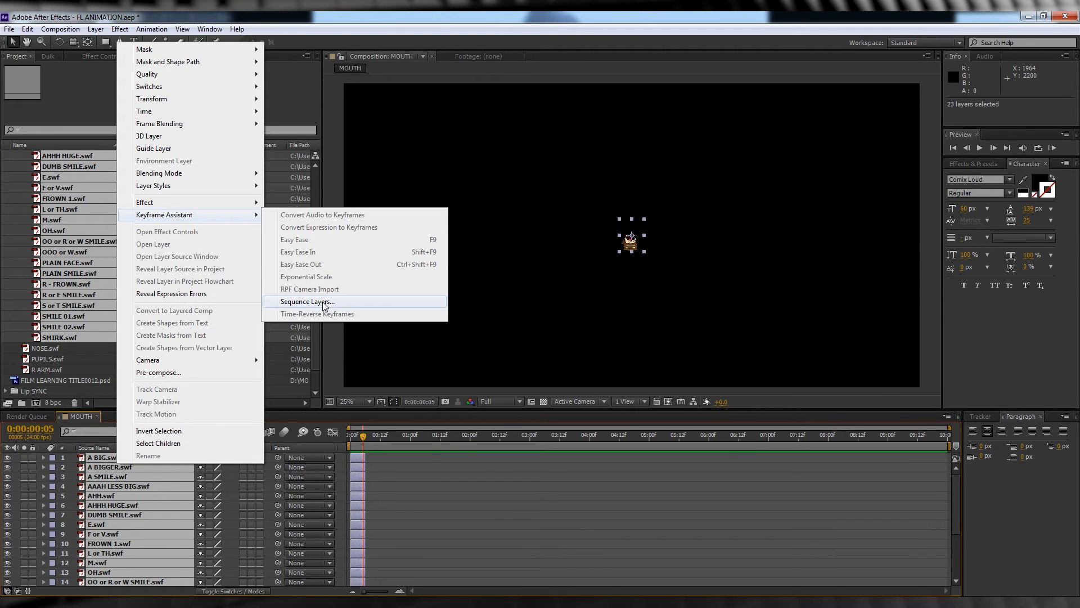
Step: Sequence the 23 mouth layers one after another and preview a later frame
left_click(306, 301)
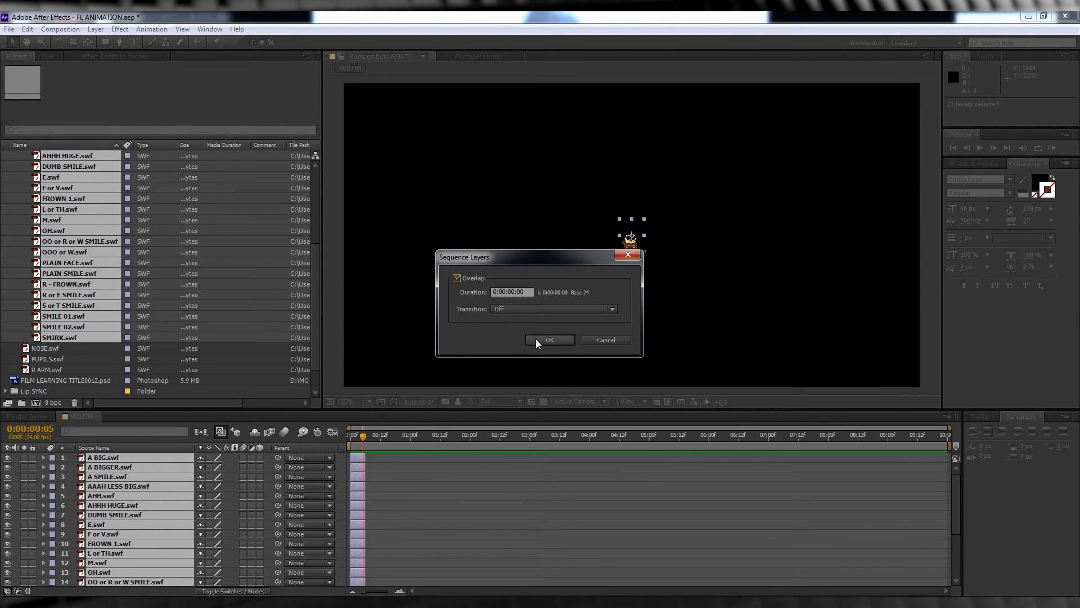
left_click(549, 340)
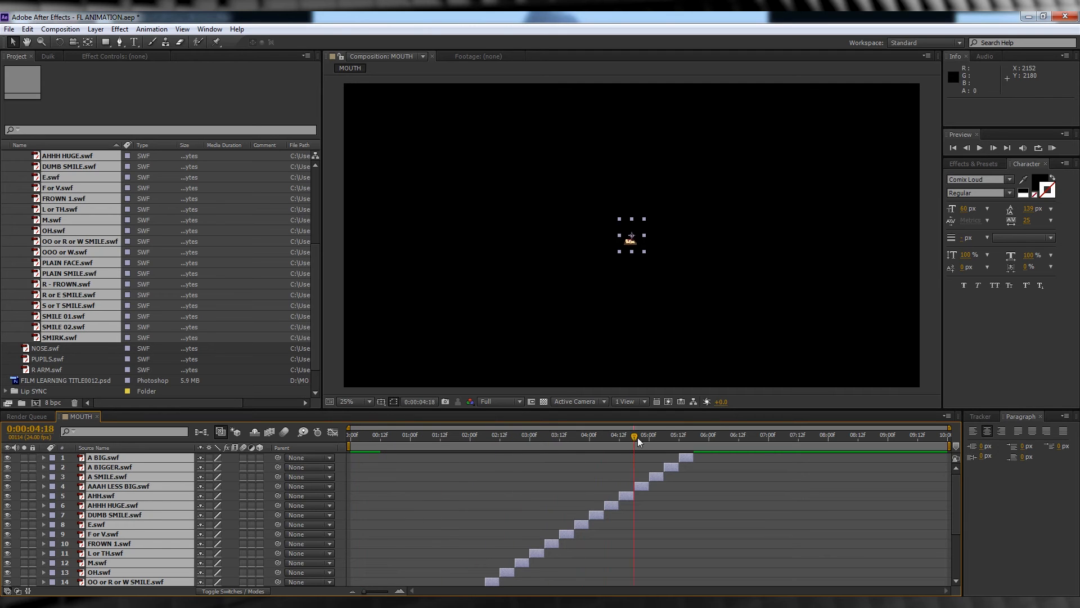
left_click(691, 435)
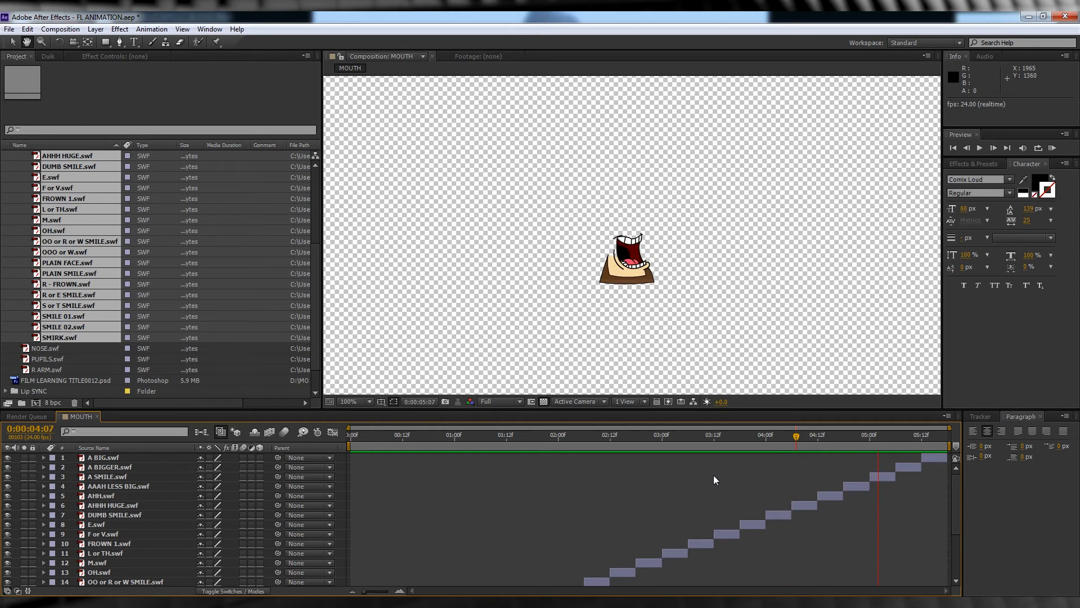
Step: Close the EYES and MOUTH compositions and reveal the BODY PARTS 4K folder
left_click(119, 417)
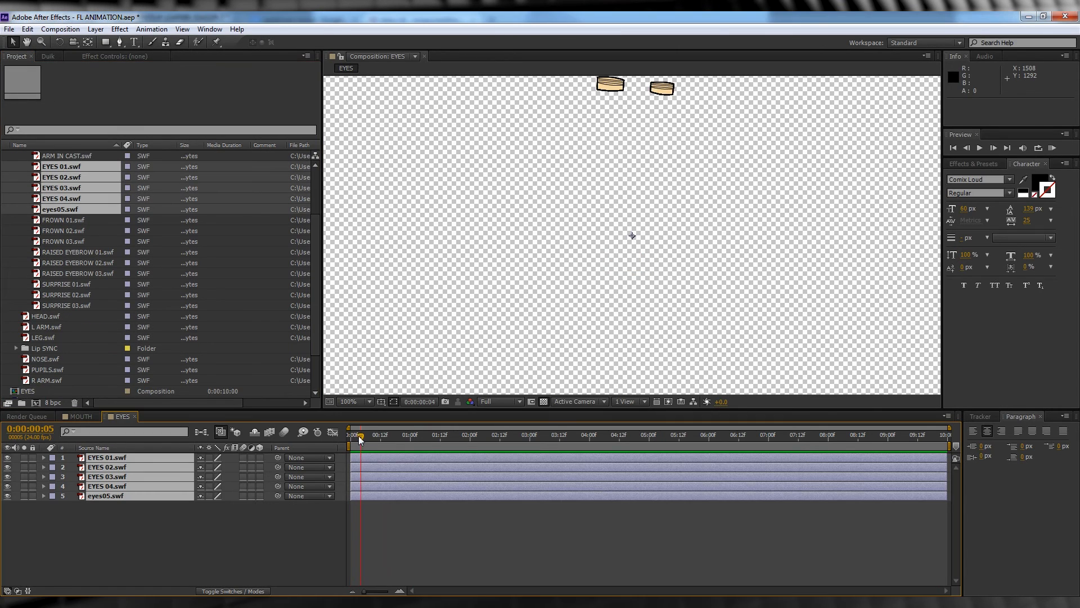
right_click(403, 436)
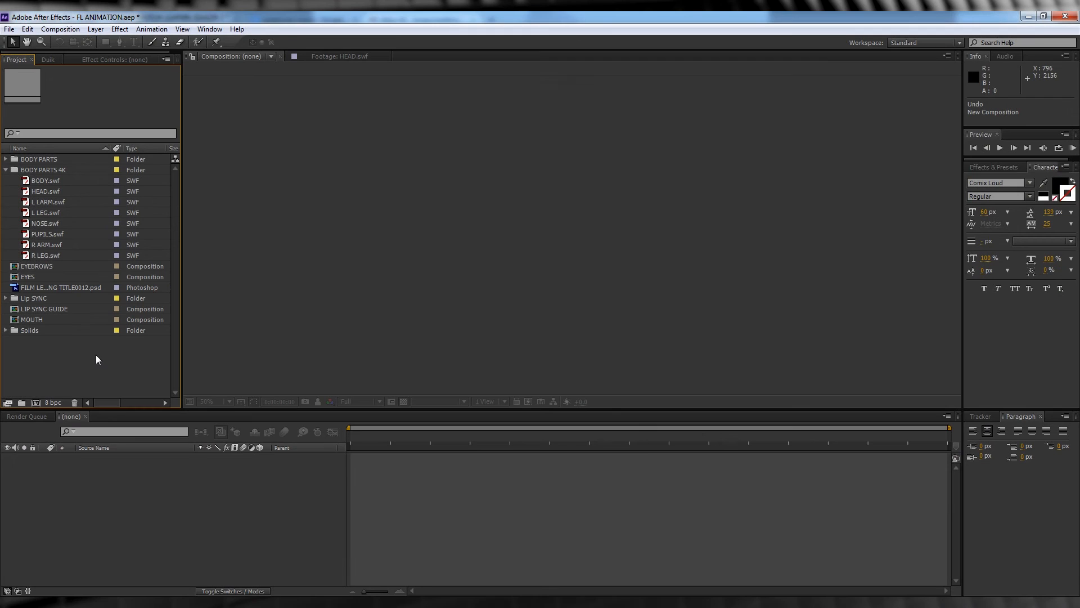
Step: Create a new composition named STEVE
left_click(61, 29)
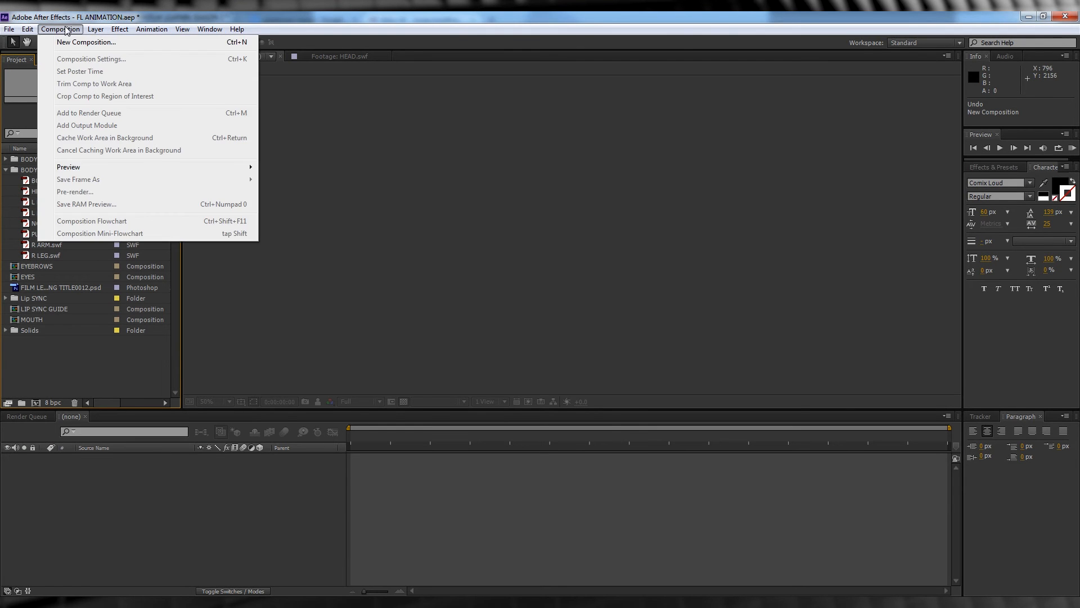
left_click(86, 42)
type("STEVE")
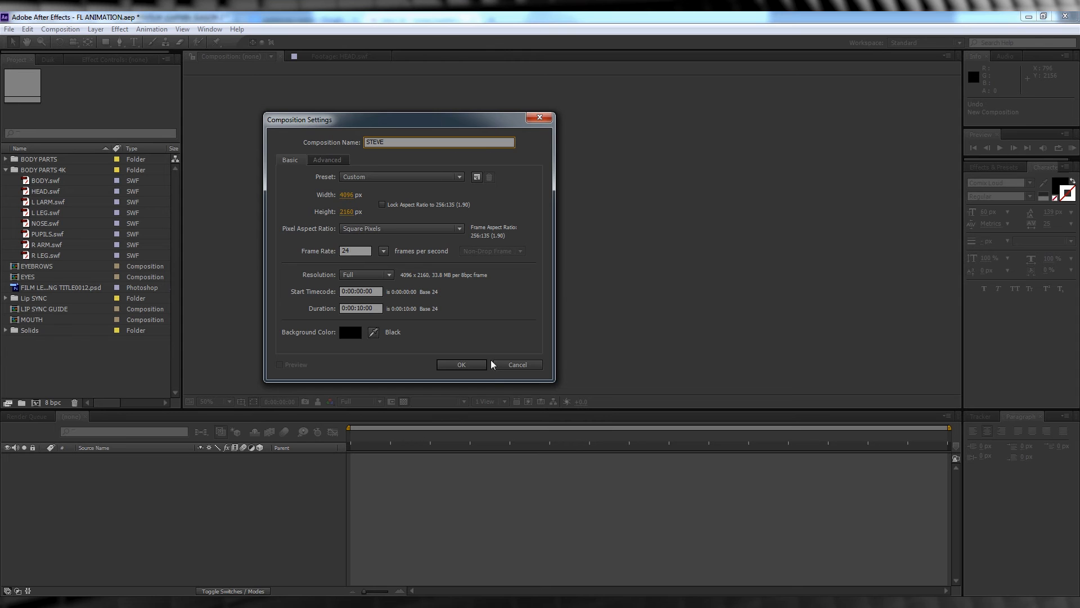
left_click(461, 364)
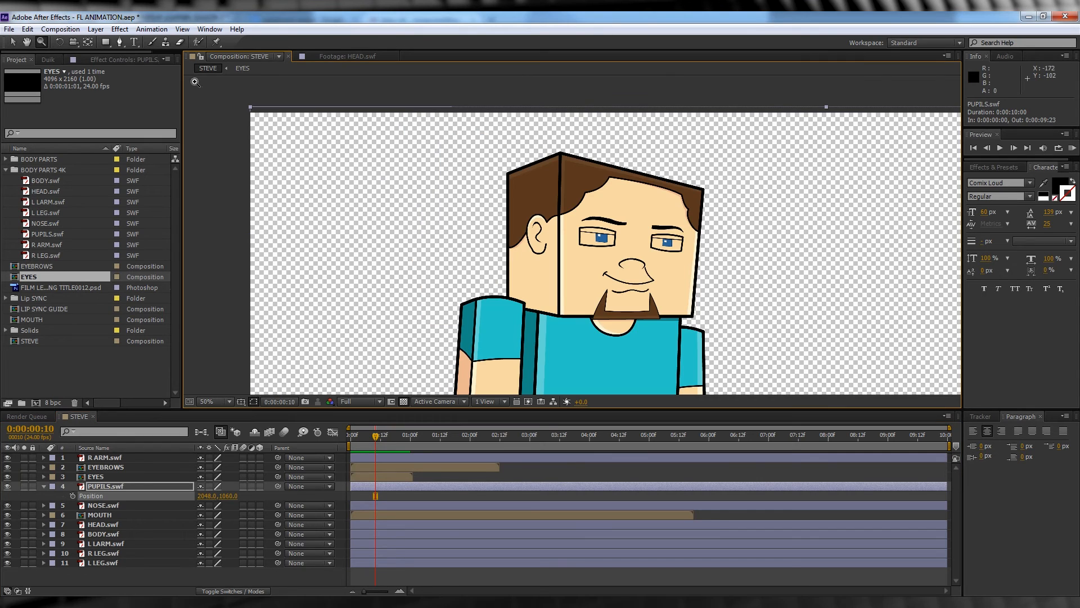
Step: Add a white solid layer and start a Pen mask at the eye corner
left_click(95, 28)
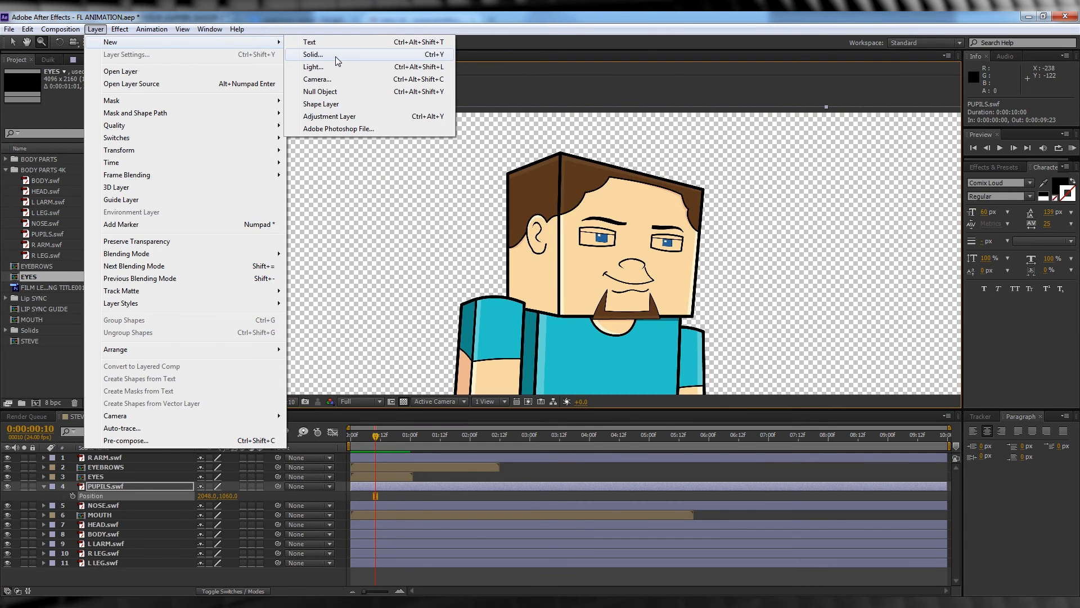
left_click(313, 55)
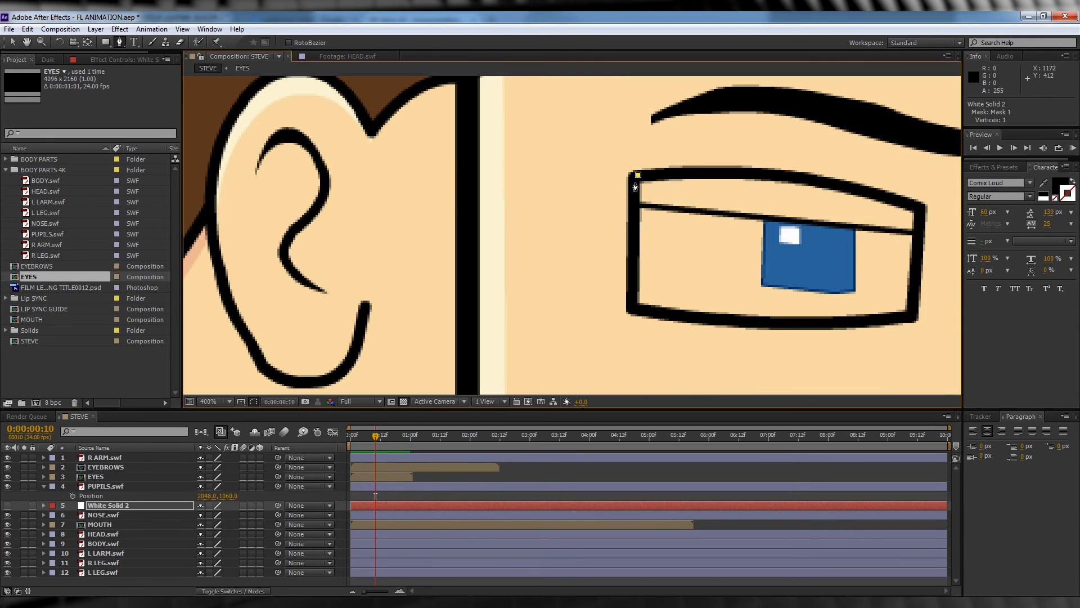
left_click(794, 176)
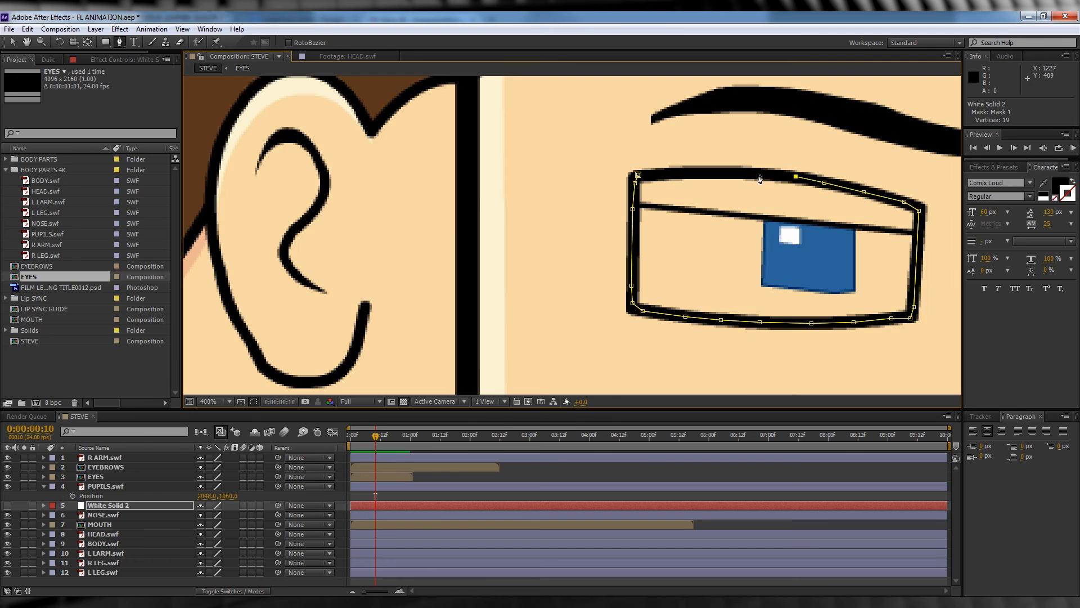